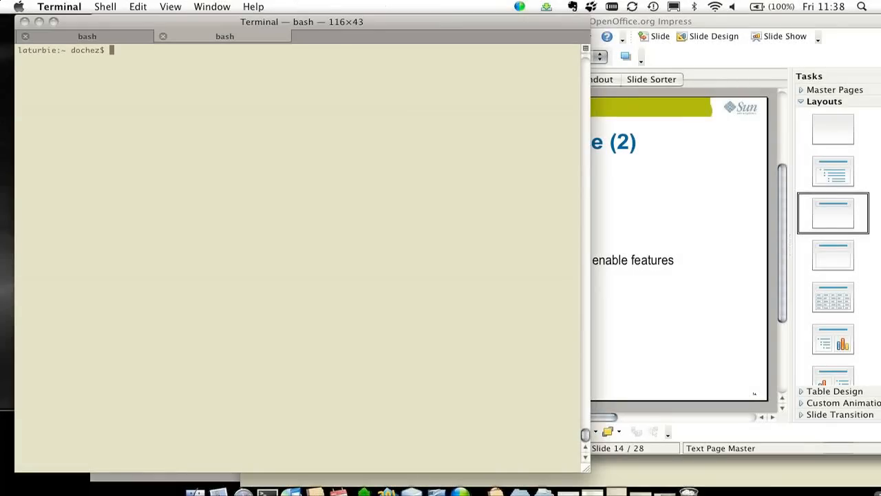
Step: Enter java -d32 -jar glassfish/modules/glassfish.jar at the prompt without running it yet
{"action": "type", "text": "java -d32 -jar glassfish/modules/glassfish.jar"}
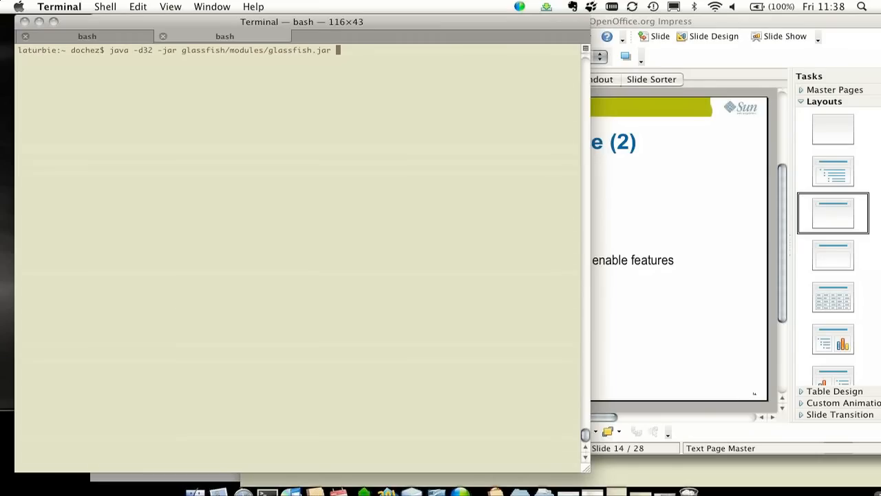
Step: Run the jar so GlassFish v3 starts, mark the startup time in the log, and review the output
{"action": "key", "text": "Return"}
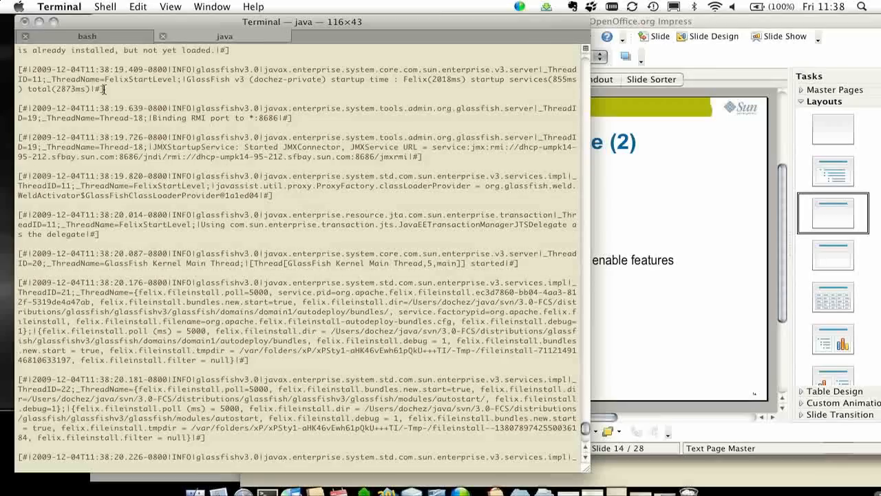
{"action": "double_click", "coordinate": [66, 88]}
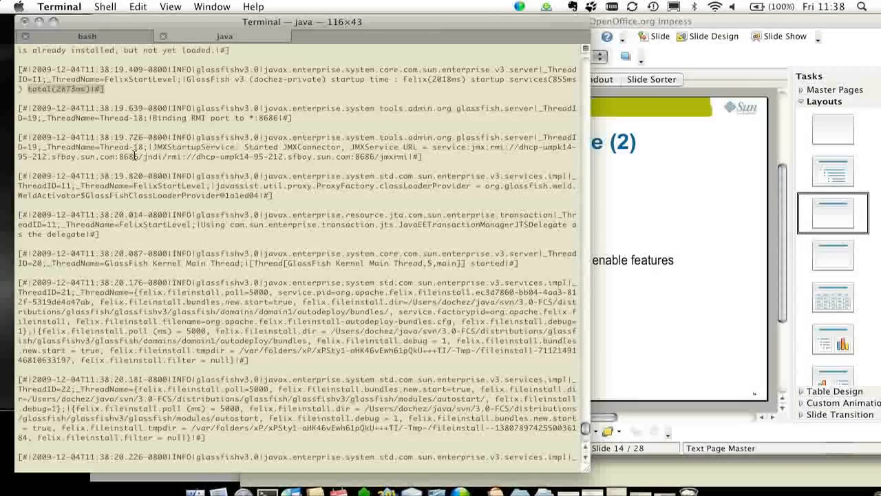
{"action": "scroll", "scroll_direction": "down", "scroll_amount": 3}
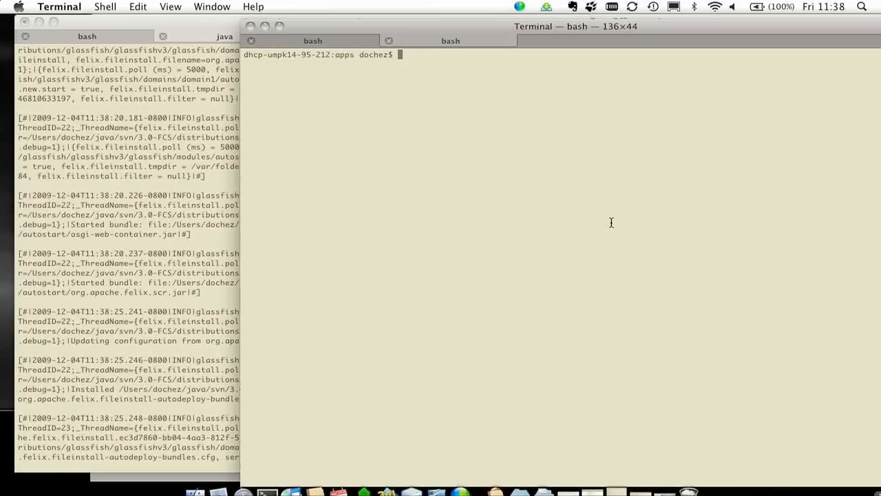
Step: Deploy simple.war to the running server with ~/glassfish/bin/asadmin deploy simple.war
{"action": "type", "text": "~/glassfish/bin/asadmin deploy simple.war"}
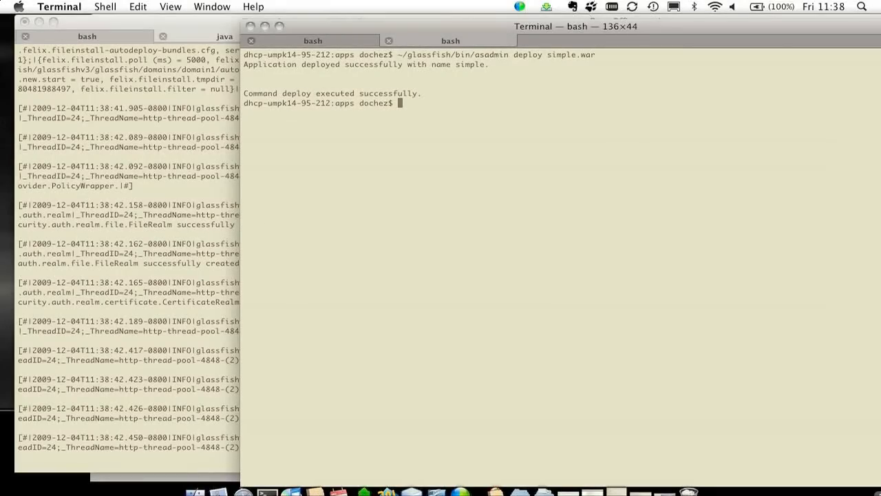
Step: Run ~/glassfish/bin/asadmin redeploy --name simple simple.war and let it complete successfully
{"action": "type", "text": "~/glassfish/bin/asadmin redeploy --name simple simple.war"}
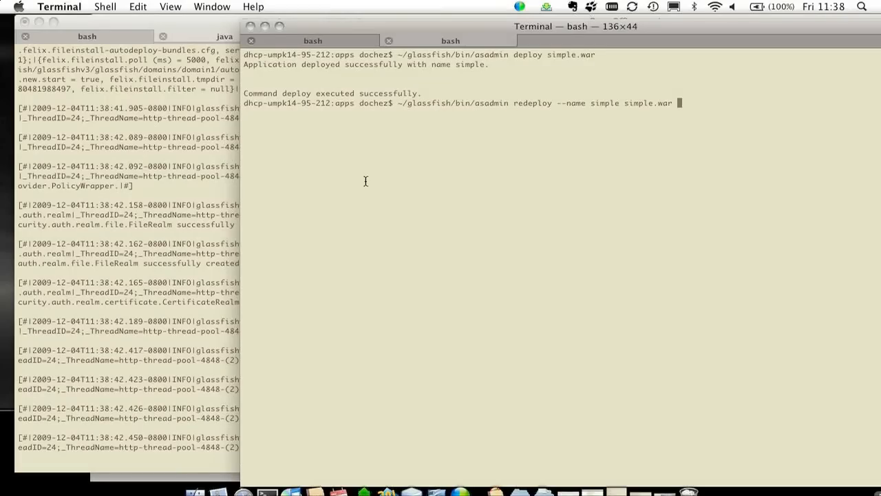
{"action": "key", "text": "Return"}
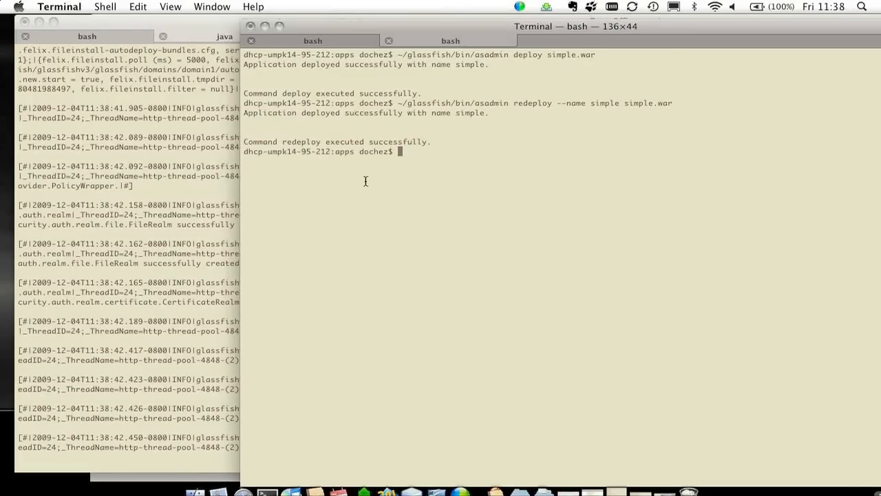